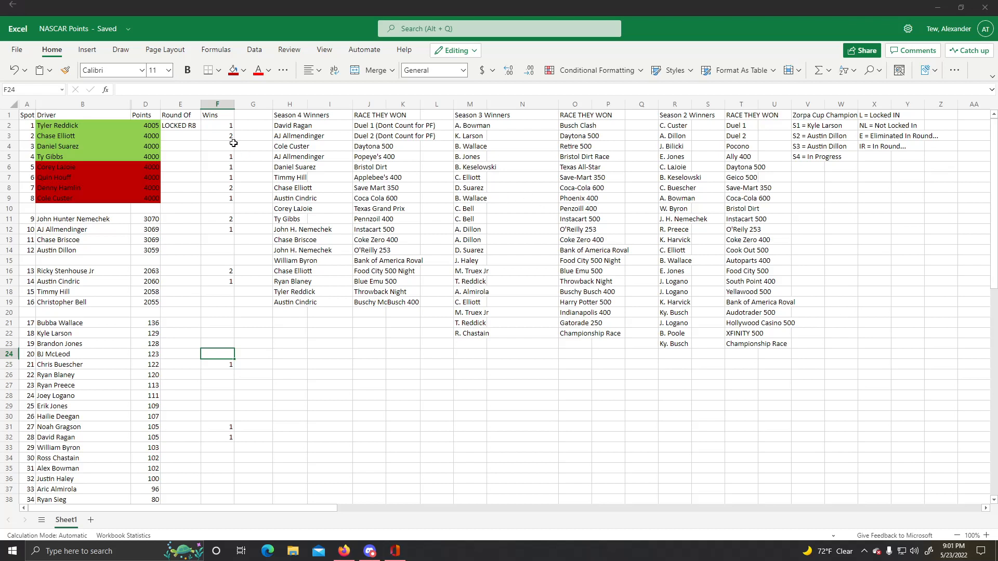
Select Tyler Reddick's entry in the Season 4 Winners column (cell H18)
{"action": "left_click", "coordinate": [291, 291]}
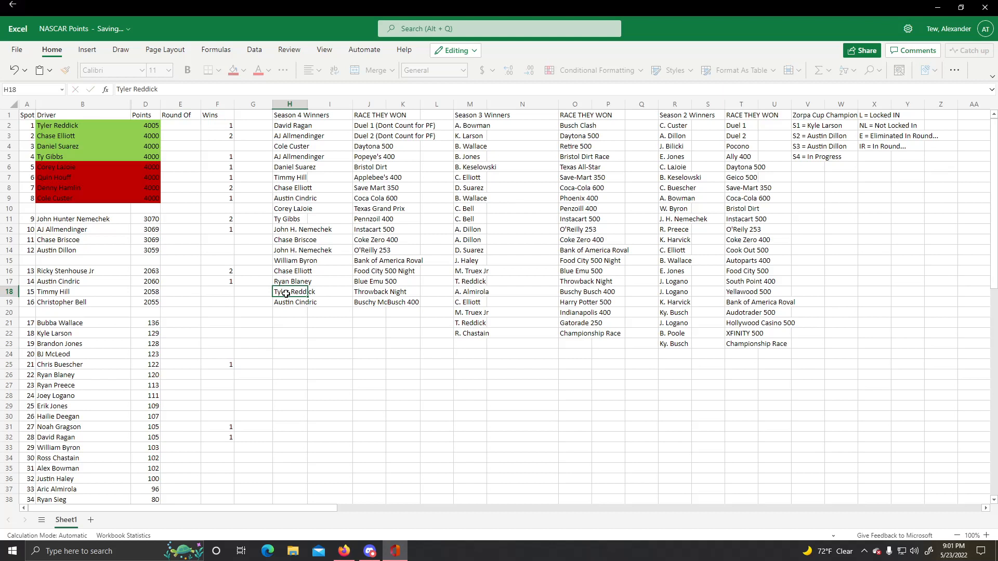